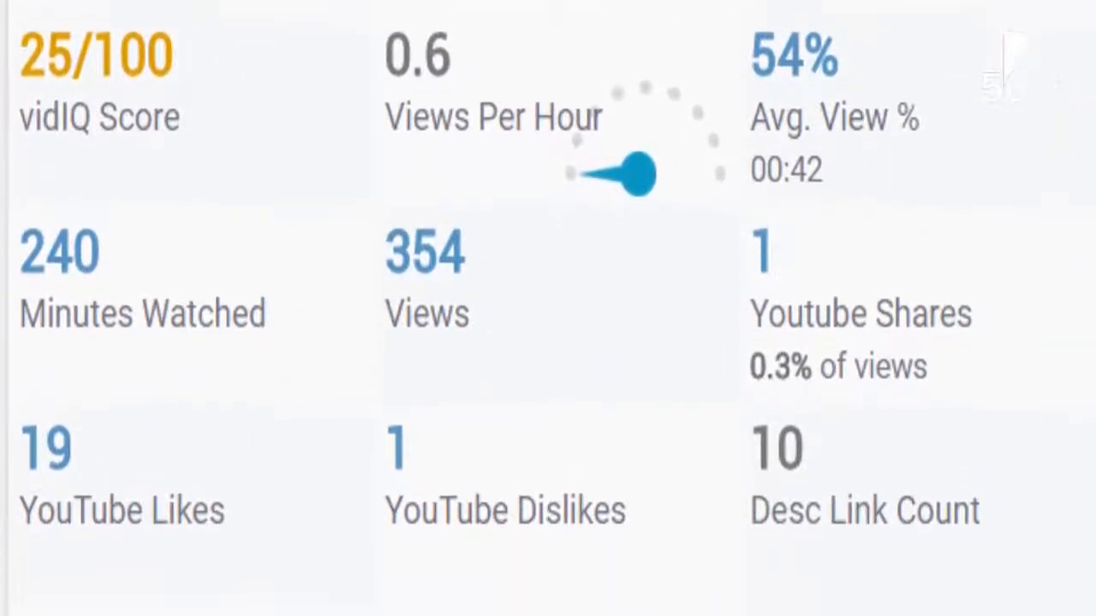
Export vidIQ stats for all 900 channel videos and download the CSV
scroll("down", 3)
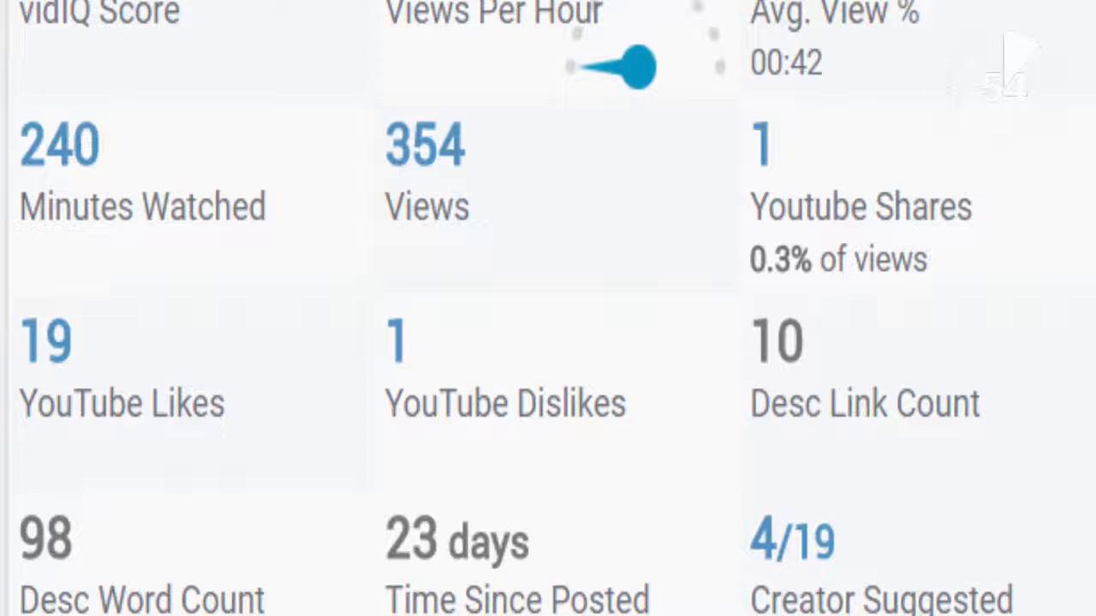
scroll("down", 3)
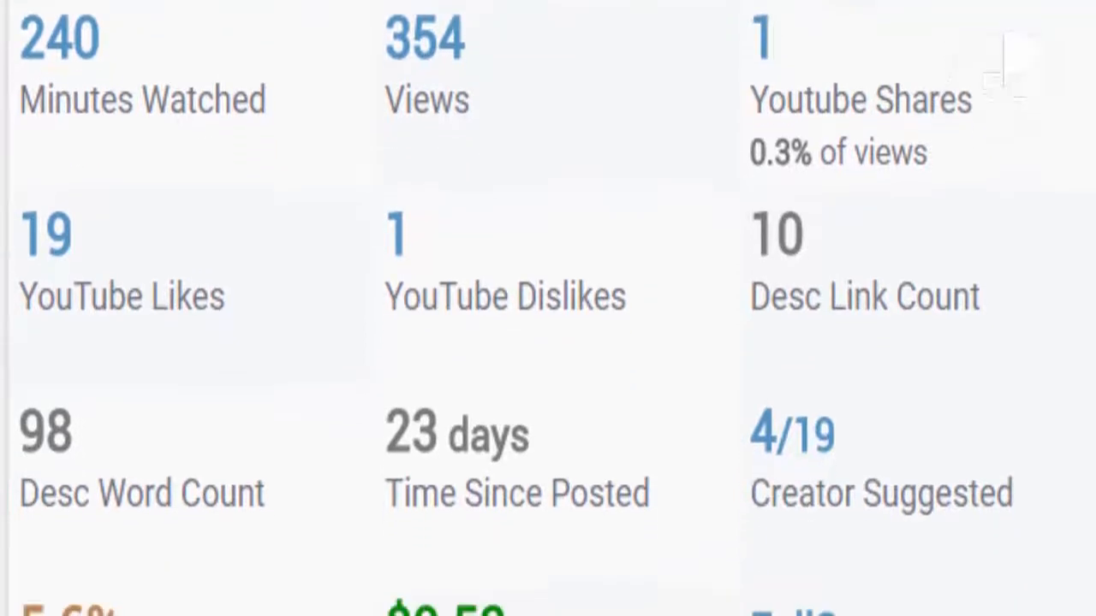
scroll("down", 3)
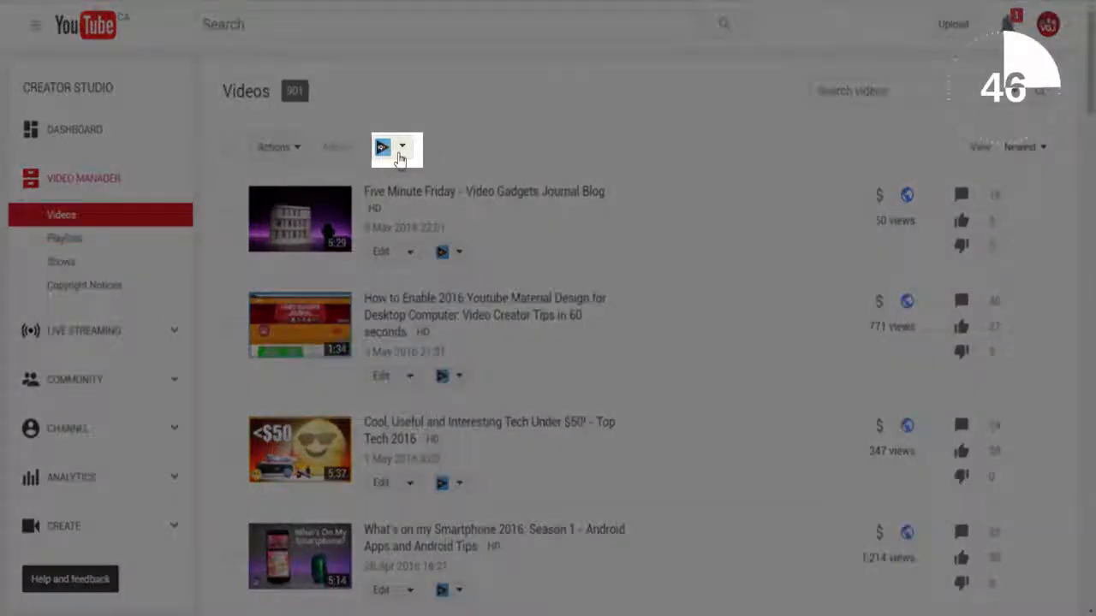
left_click(401, 147)
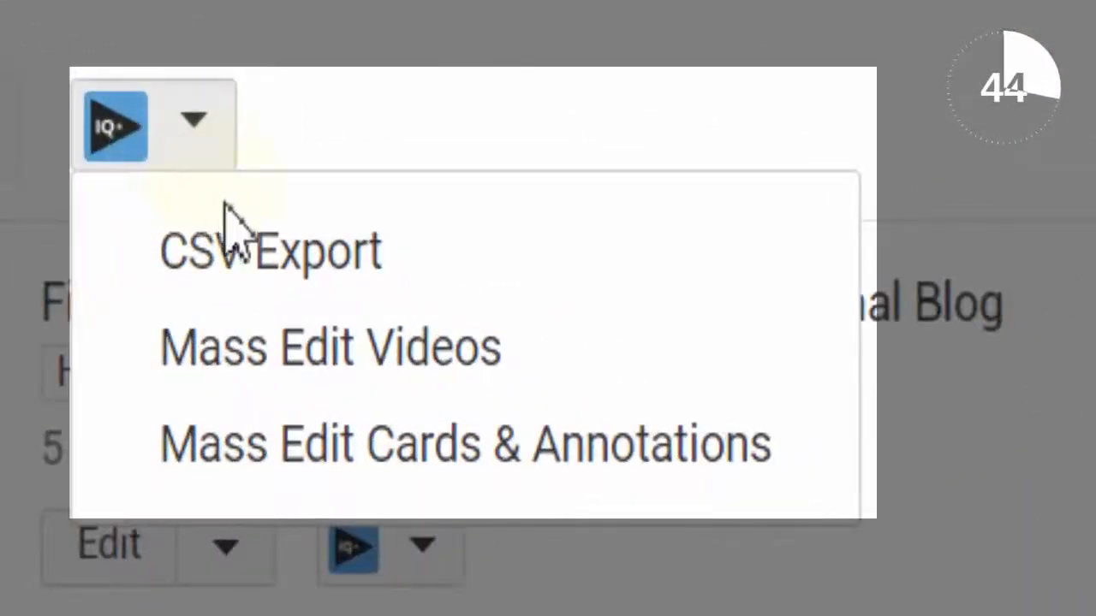
left_click(266, 250)
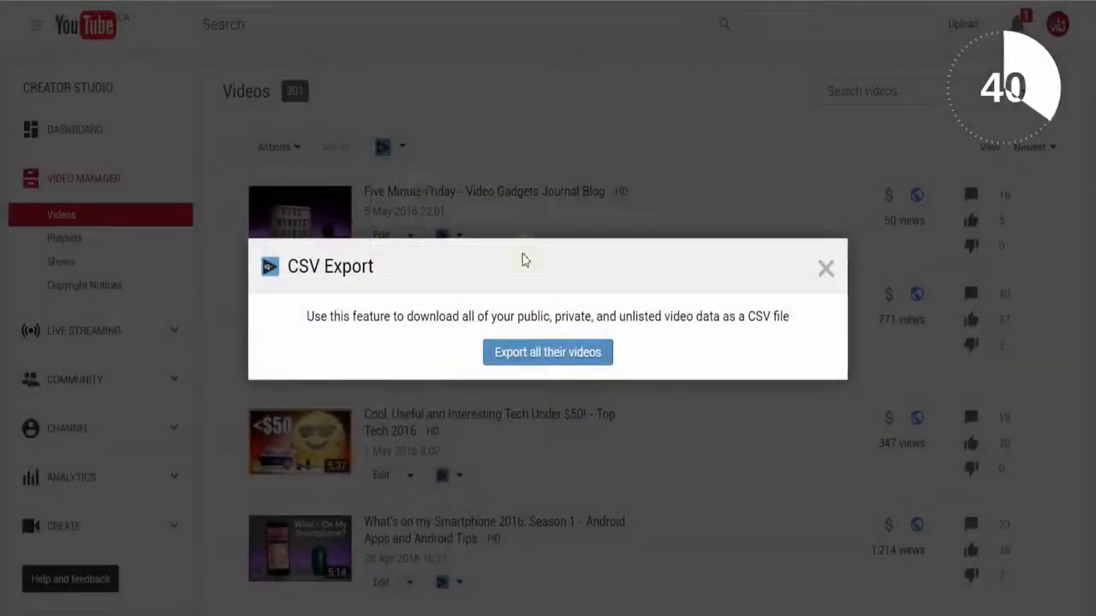
mouse_move(536, 356)
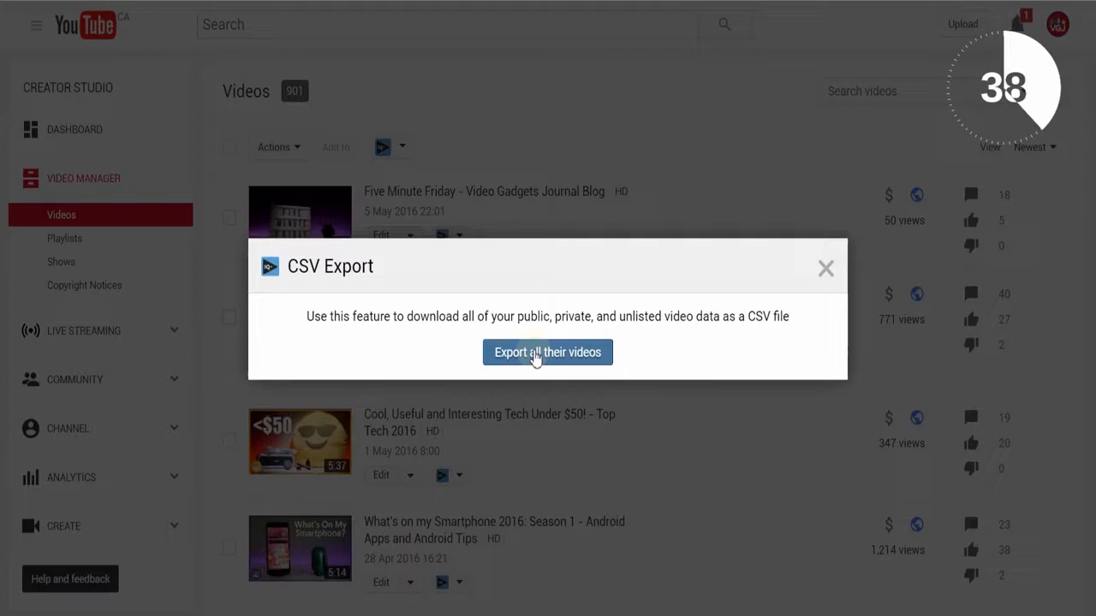
left_click(547, 352)
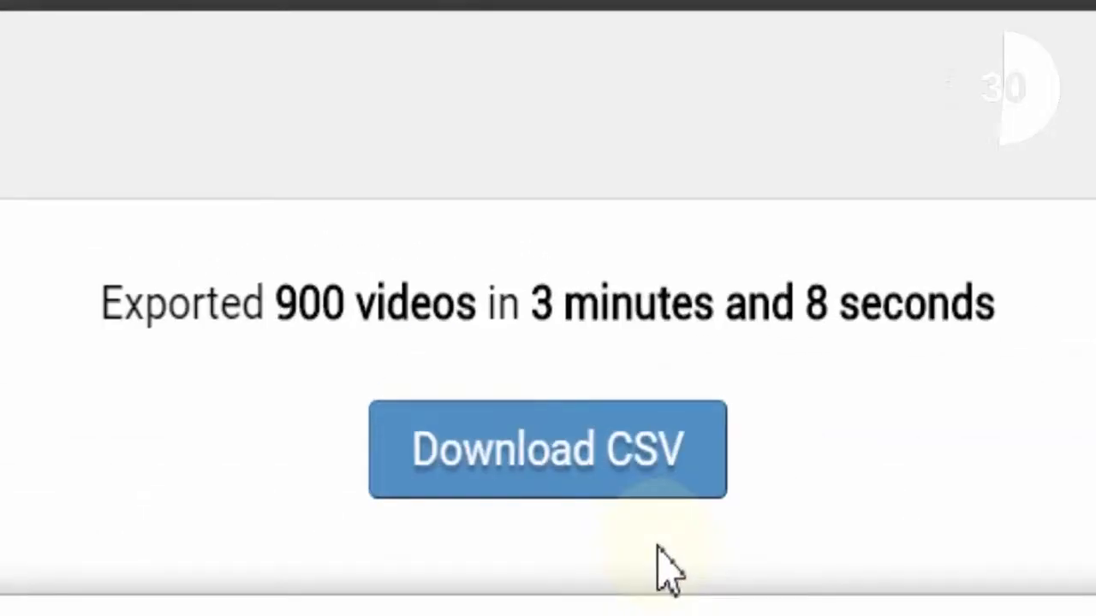
left_click(547, 449)
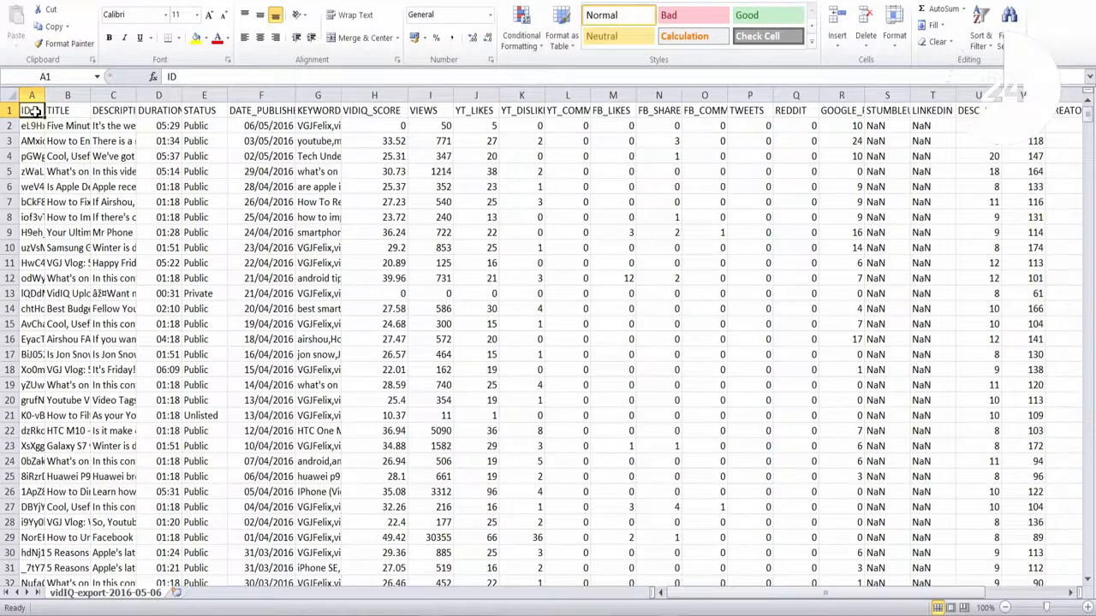
Select the VIEWS column (column I) and open Sort & Filter
left_click(426, 109)
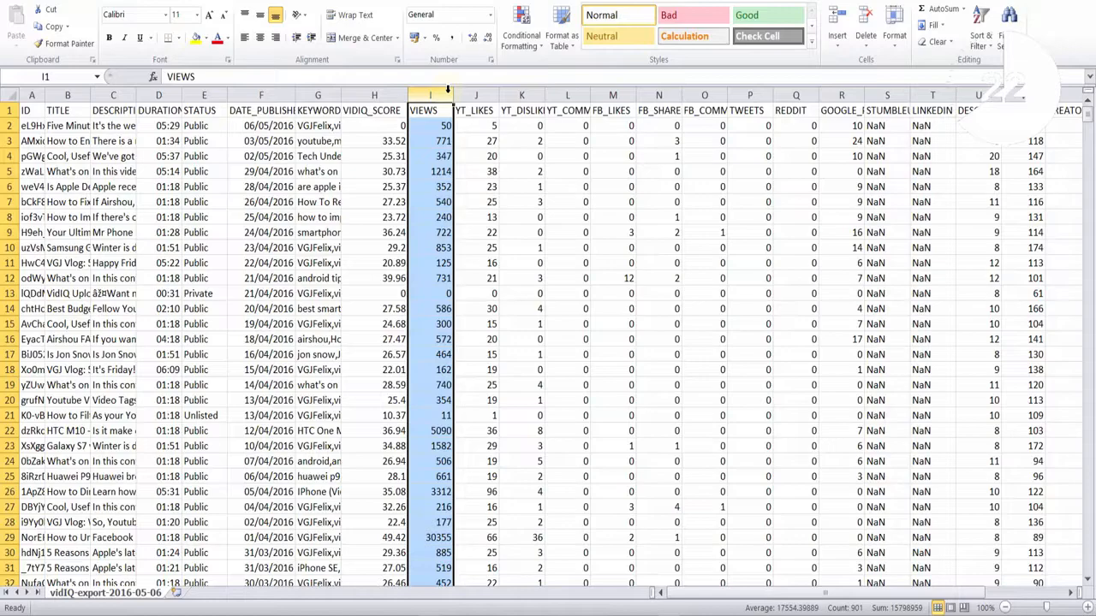
left_click(974, 33)
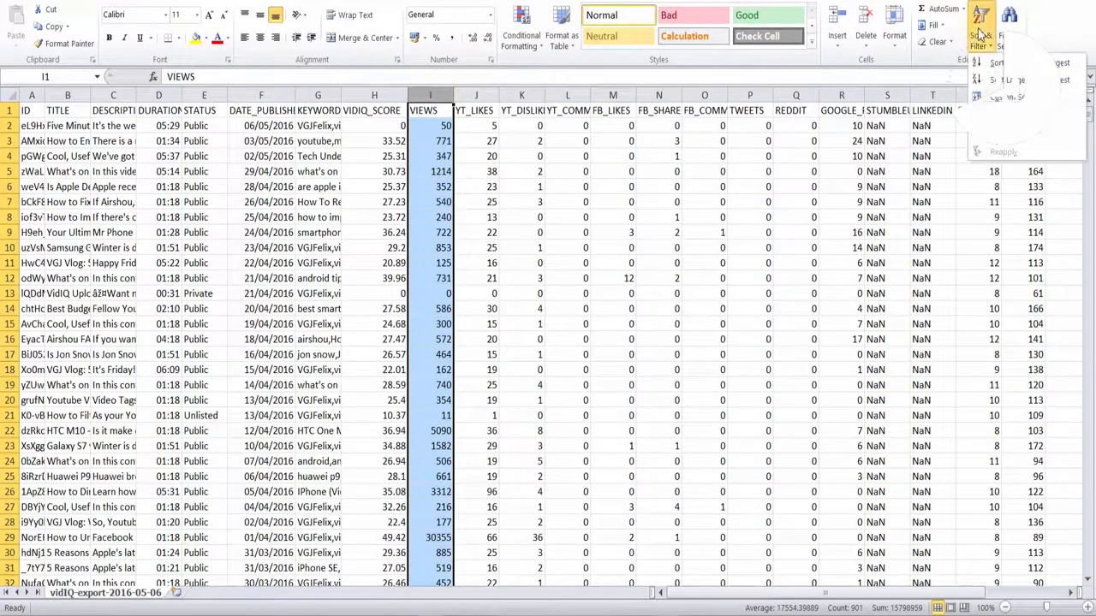